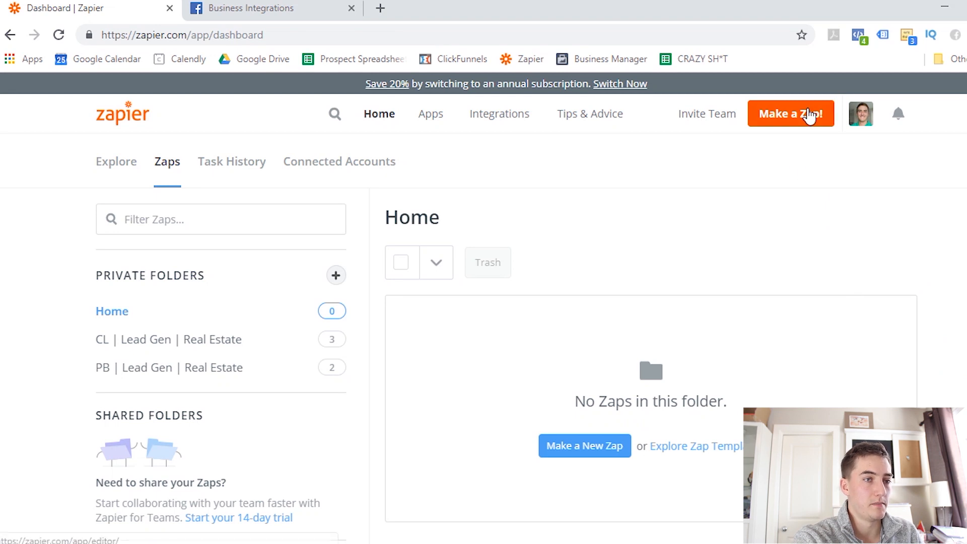
- Start a new zap from the dashboard with its trigger step open
{"action": "left_click", "coordinate": [792, 114]}
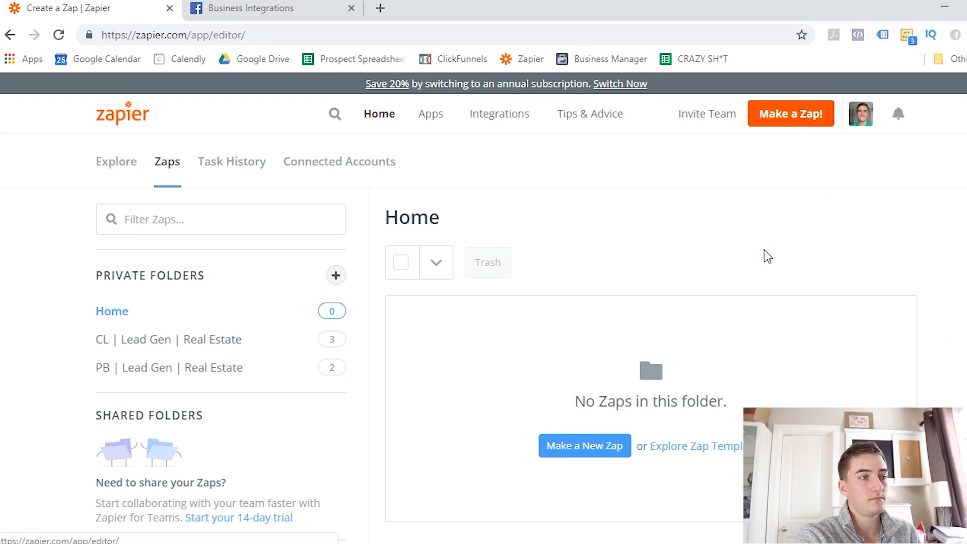
{"action": "left_click", "coordinate": [583, 445]}
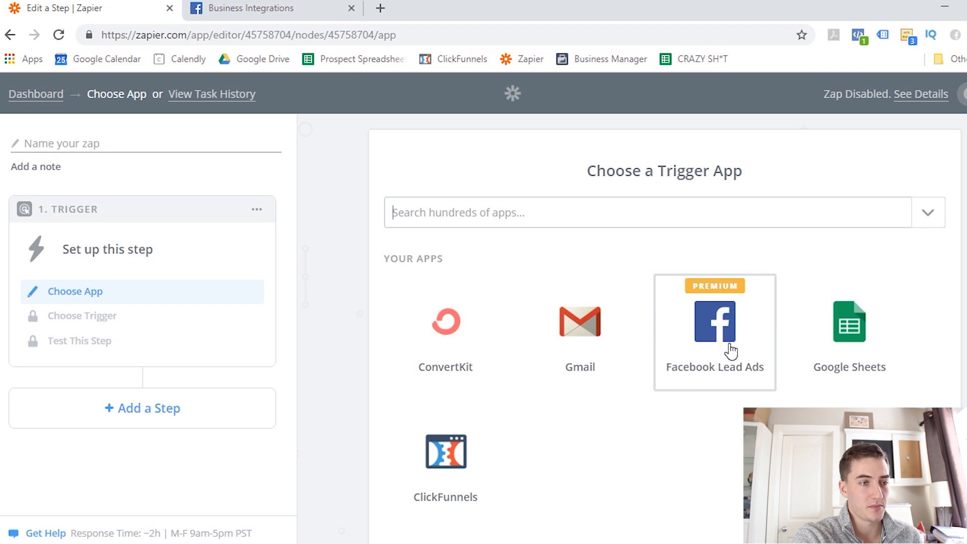
{"action": "mouse_move", "coordinate": [715, 305]}
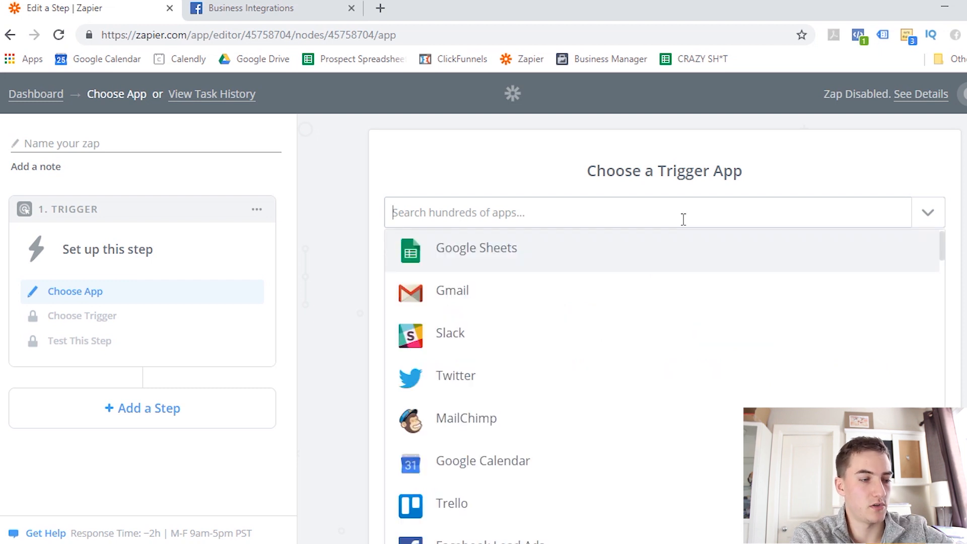
- Filter the trigger app search to Facebook apps by entering 'face'
{"action": "type", "text": "face"}
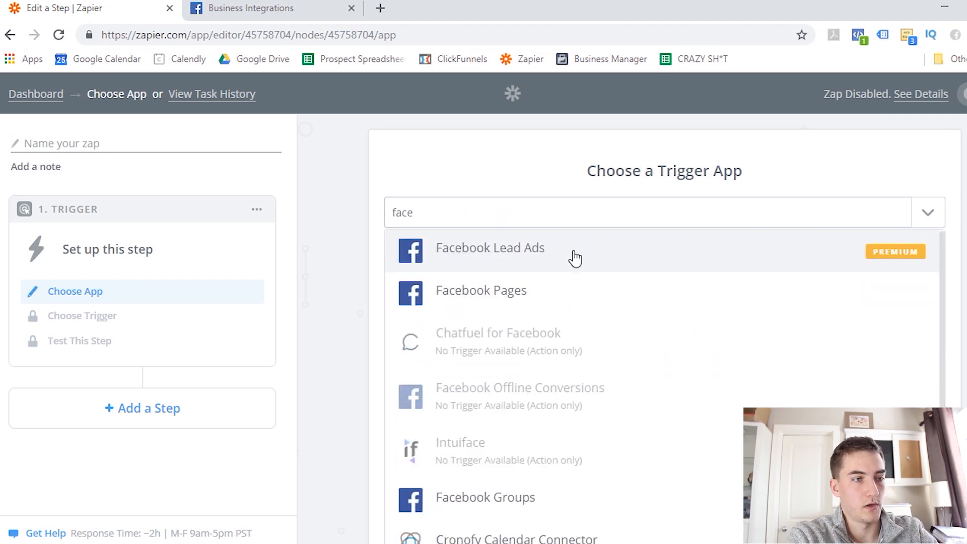
- Make Facebook Lead Ads the trigger app with New Lead as its trigger
{"action": "left_click", "coordinate": [490, 248]}
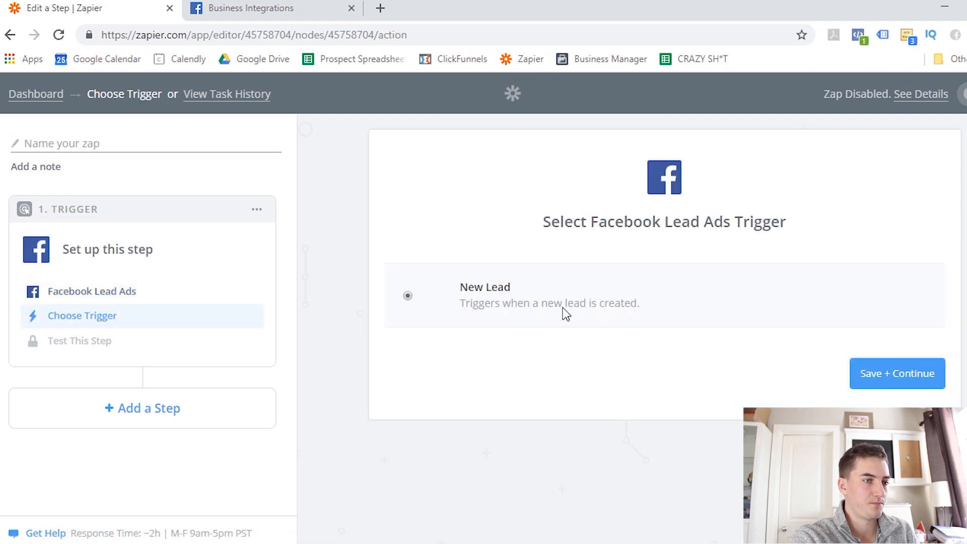
{"action": "mouse_move", "coordinate": [584, 293]}
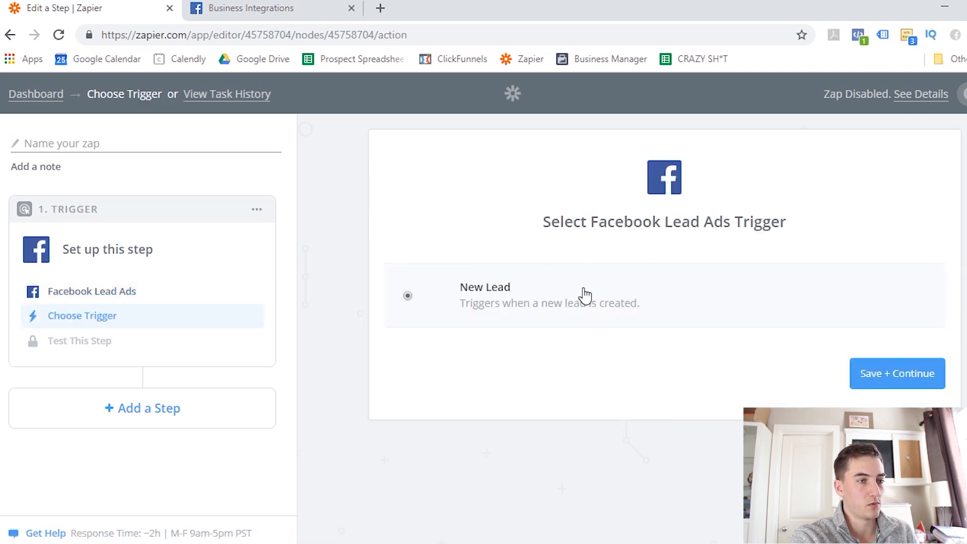
{"action": "mouse_move", "coordinate": [616, 328]}
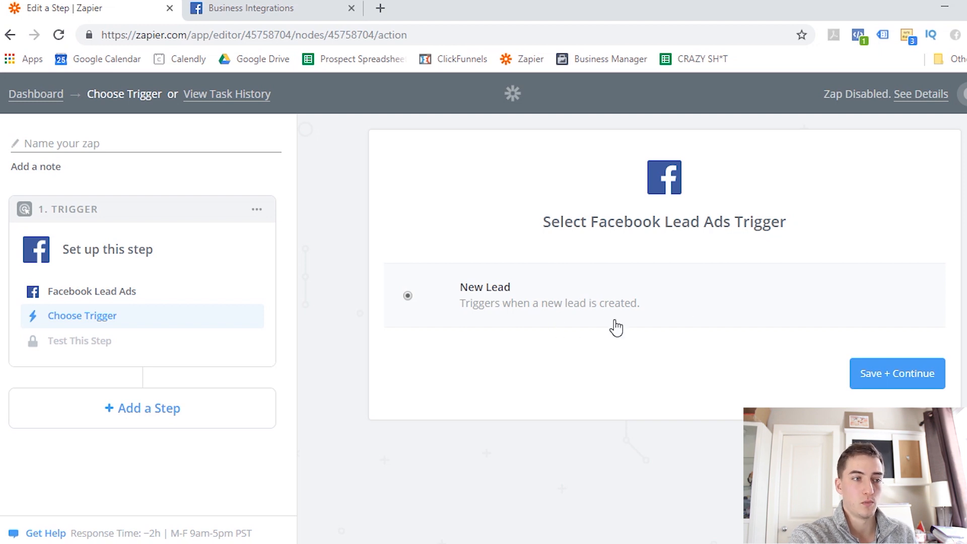
{"action": "mouse_move", "coordinate": [598, 317]}
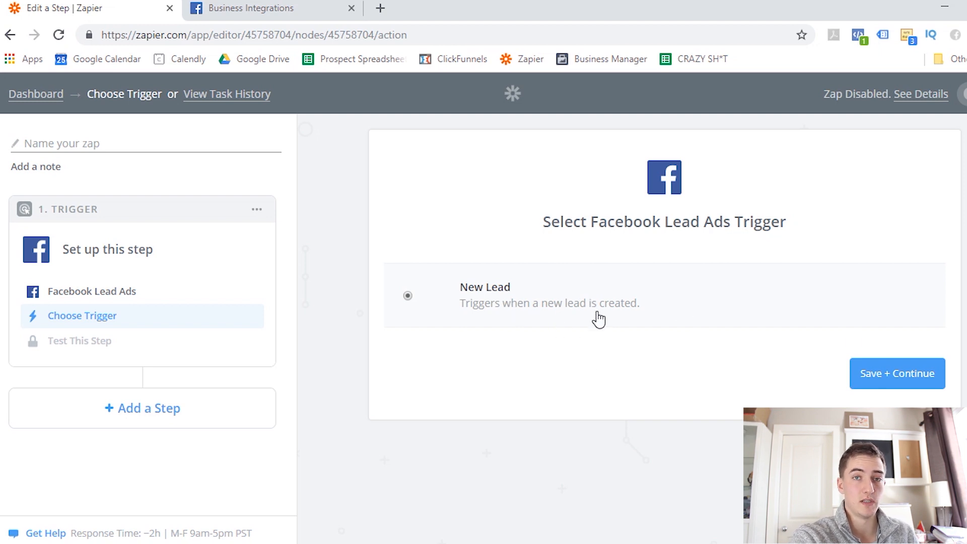
{"action": "mouse_move", "coordinate": [897, 383]}
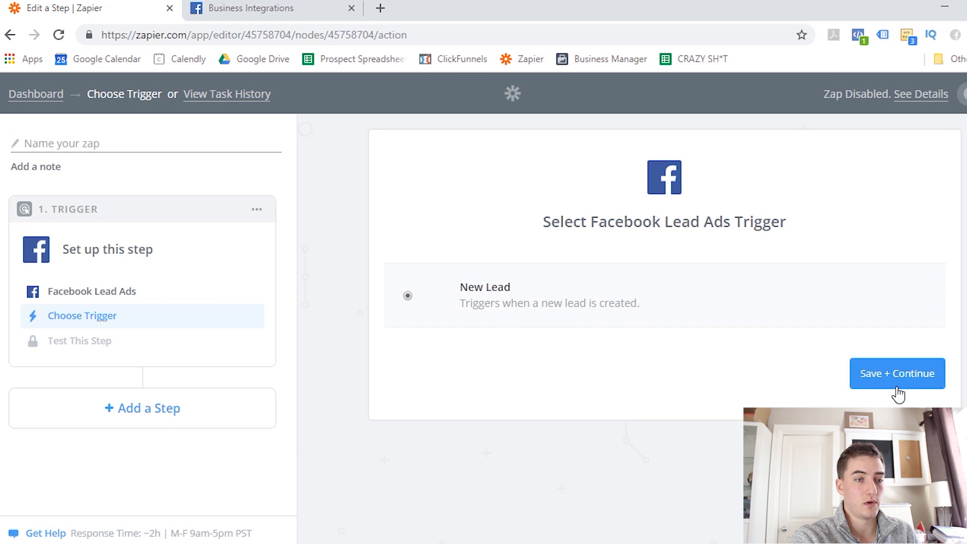
{"action": "left_click", "coordinate": [896, 373]}
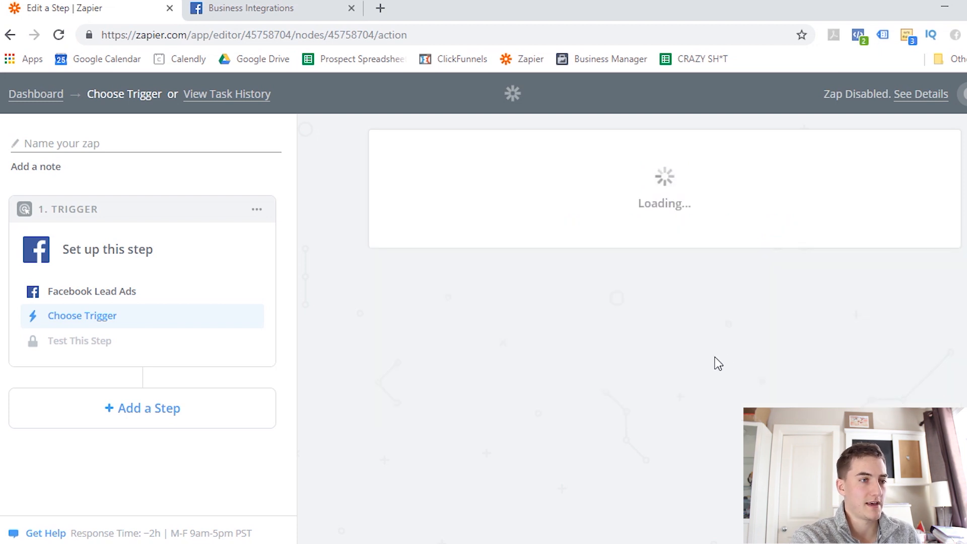
- Connect the trigger to the #2 Facebook Lead Ads account already used in 3 Zaps
{"action": "left_click", "coordinate": [81, 315]}
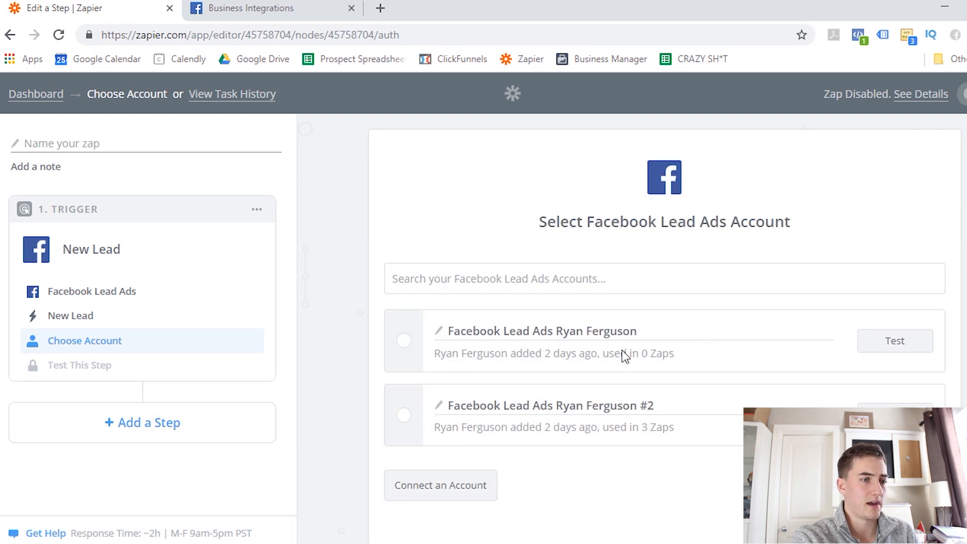
{"action": "mouse_move", "coordinate": [409, 420]}
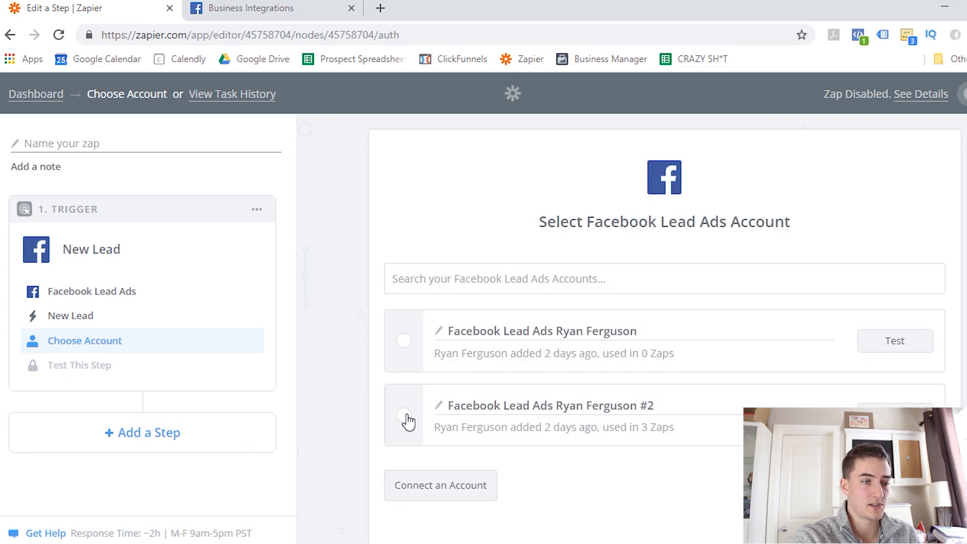
{"action": "left_click", "coordinate": [403, 419]}
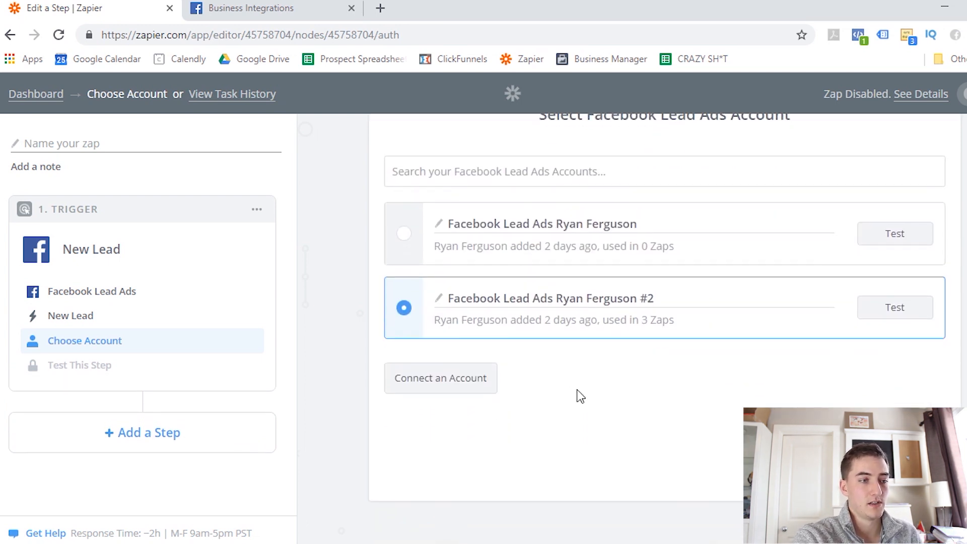
{"action": "mouse_move", "coordinate": [705, 403]}
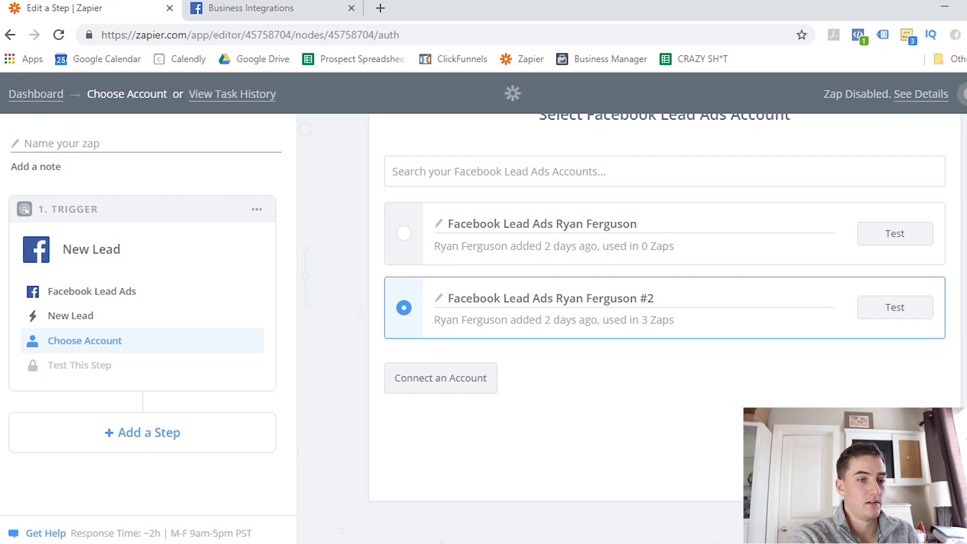
{"action": "left_click", "coordinate": [403, 307]}
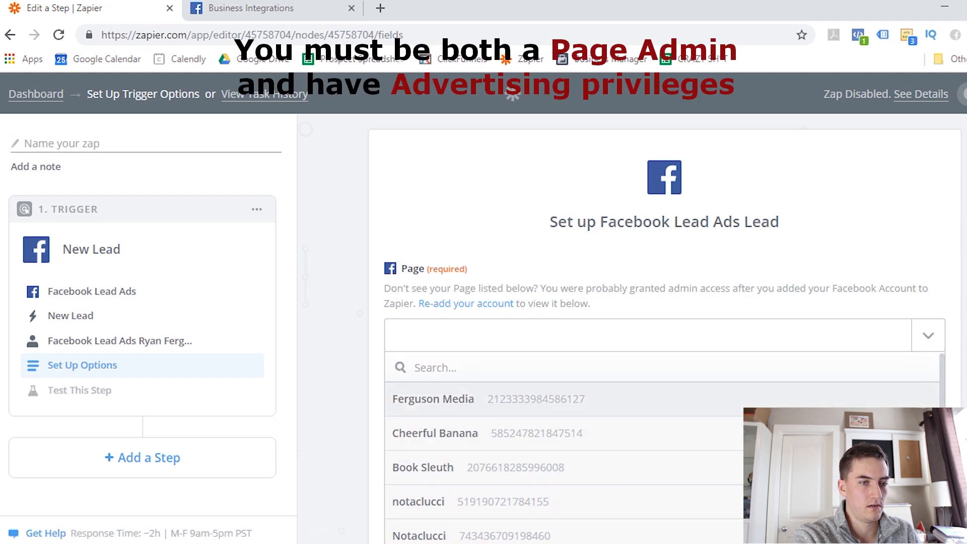
- Choose the Ferguson Media page for the trigger to watch
{"action": "left_click", "coordinate": [432, 398]}
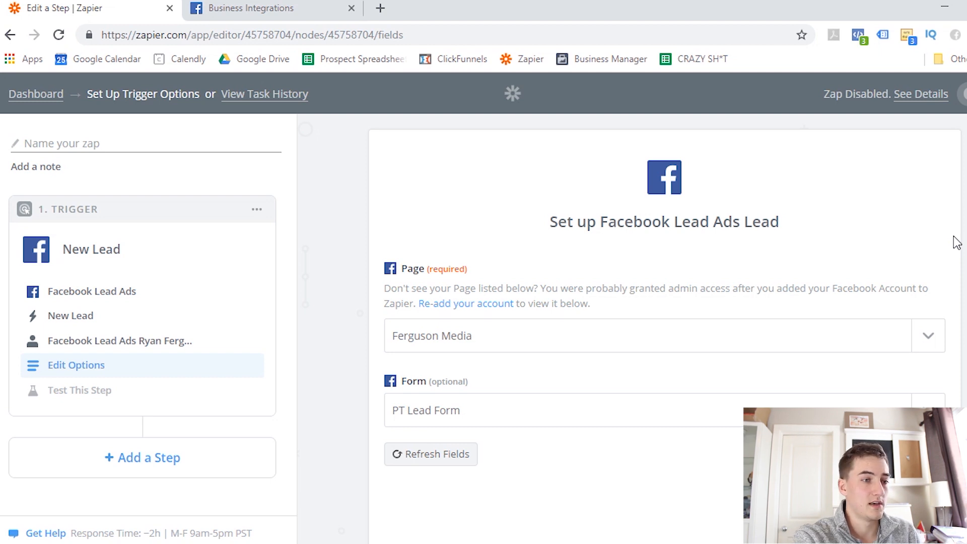
{"action": "mouse_move", "coordinate": [686, 379]}
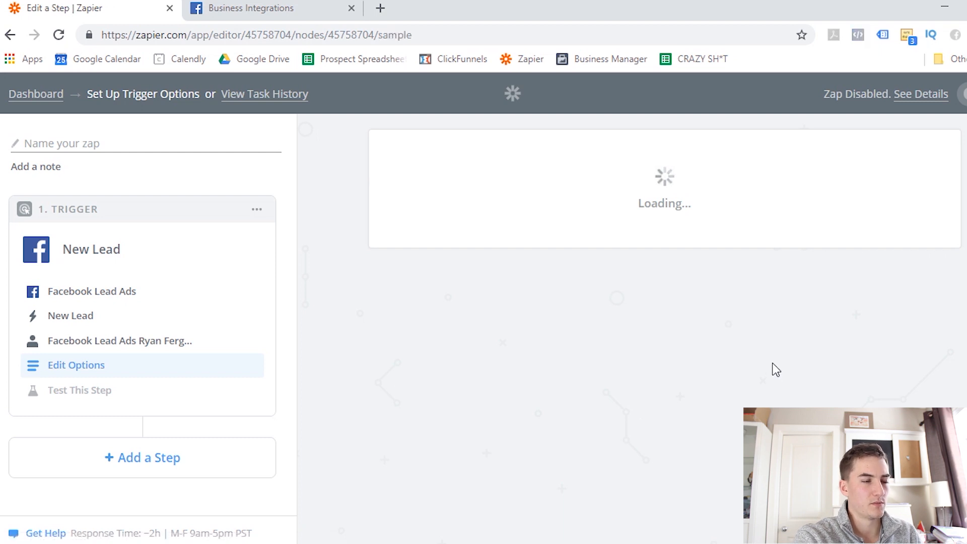
- Pull in a sample lead to test the New Lead trigger
{"action": "left_click", "coordinate": [79, 390]}
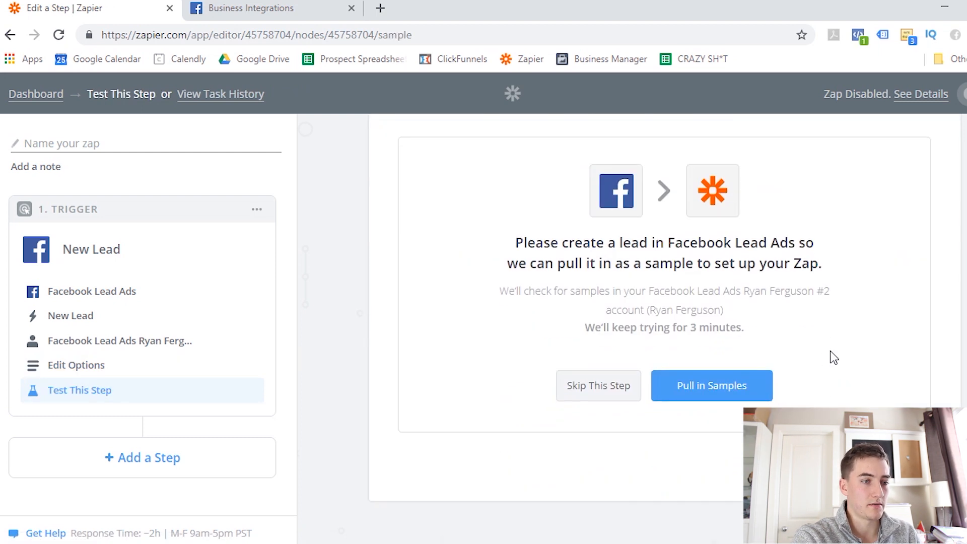
{"action": "left_click", "coordinate": [710, 384]}
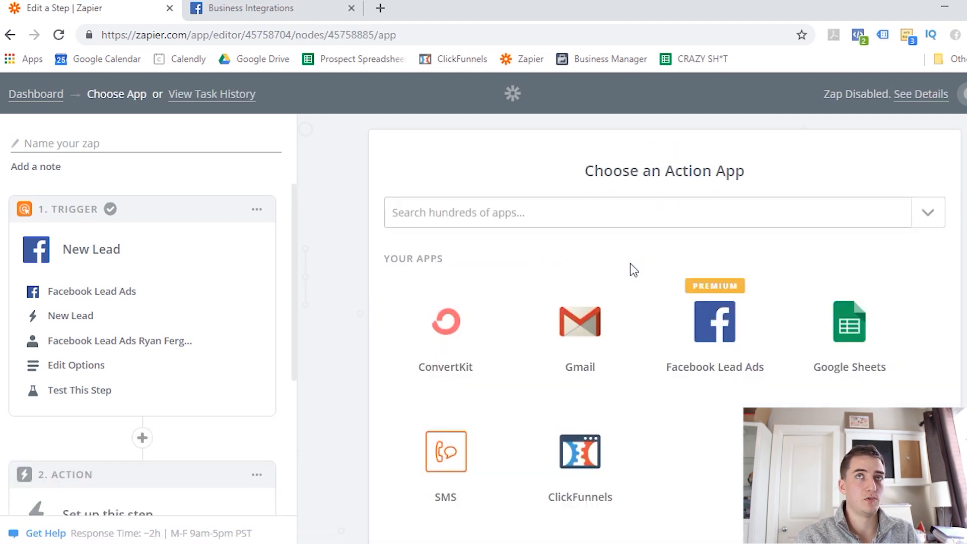
{"action": "mouse_move", "coordinate": [900, 325]}
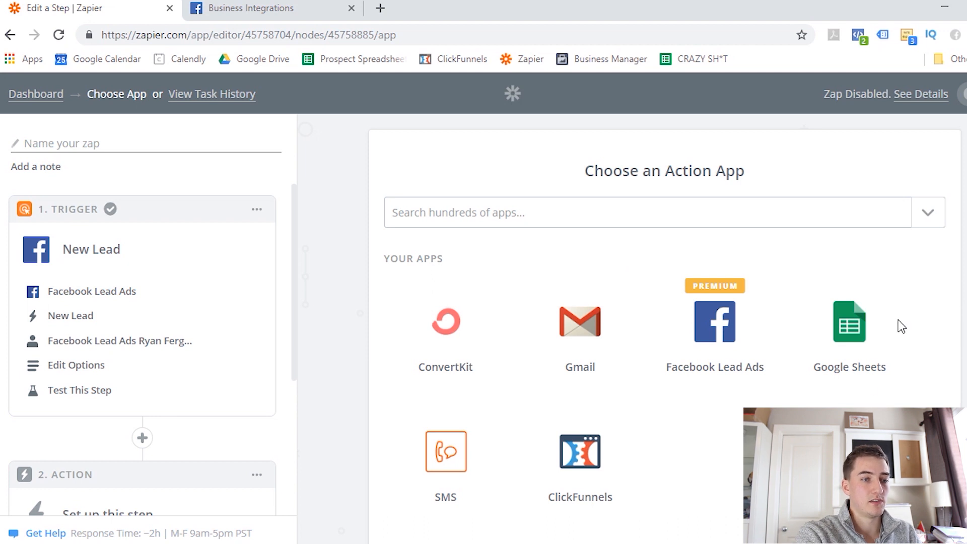
{"action": "mouse_move", "coordinate": [849, 333]}
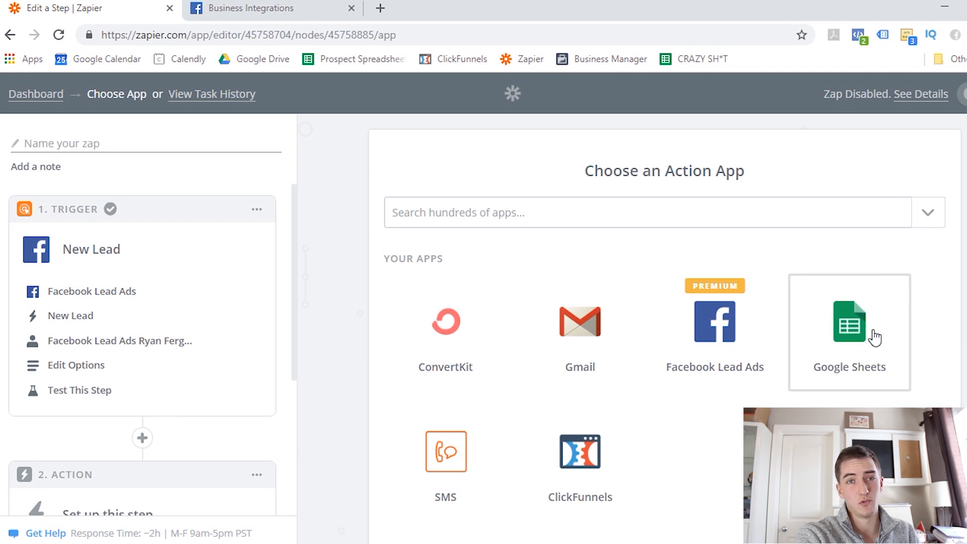
{"action": "mouse_move", "coordinate": [872, 346]}
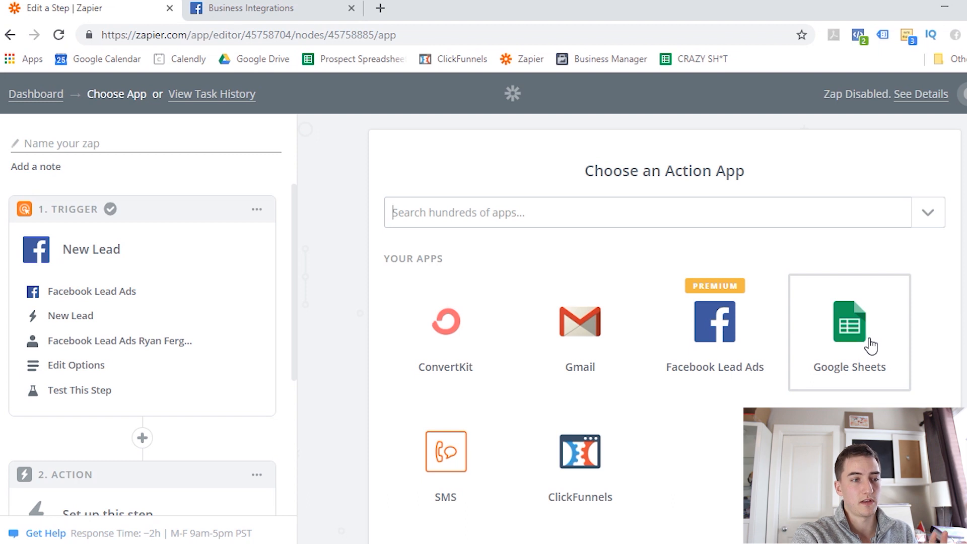
{"action": "mouse_move", "coordinate": [872, 308]}
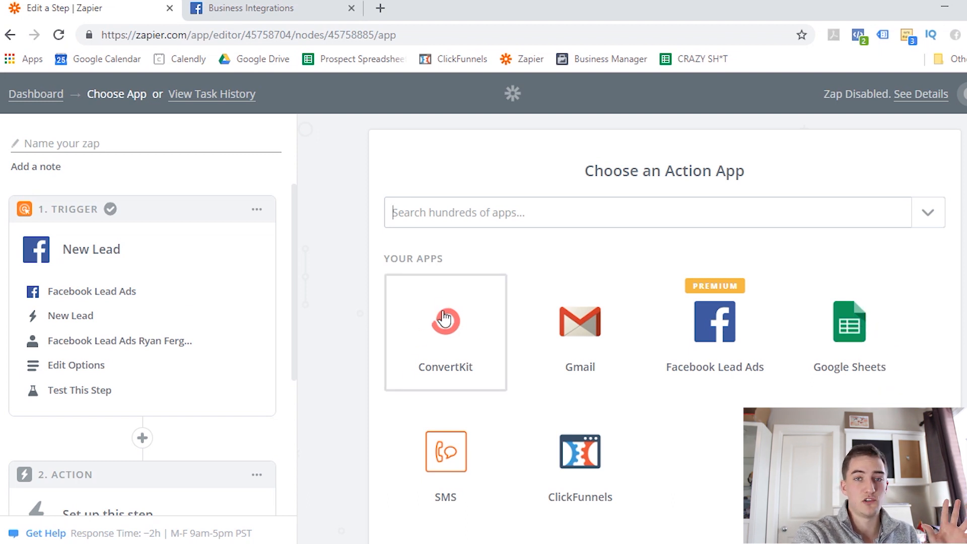
{"action": "mouse_move", "coordinate": [474, 337]}
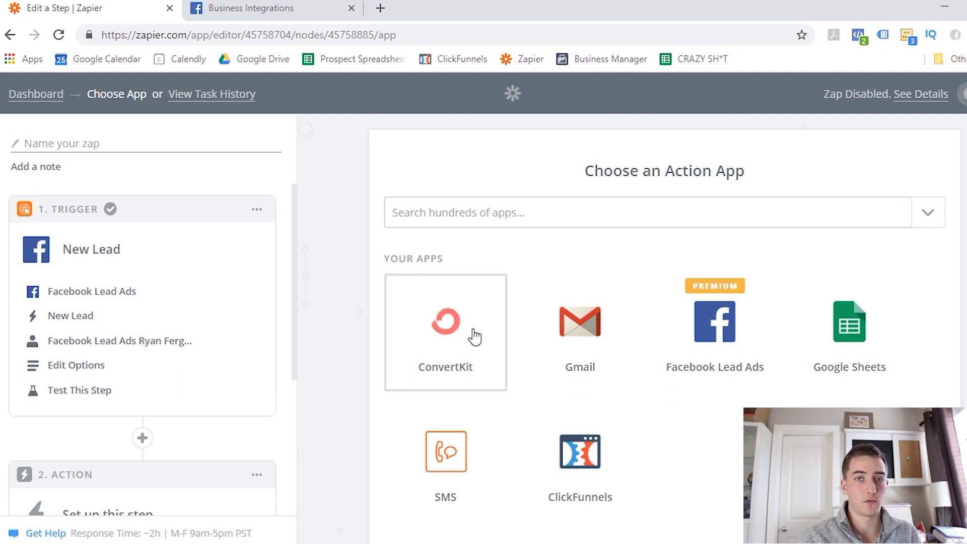
{"action": "mouse_move", "coordinate": [740, 505]}
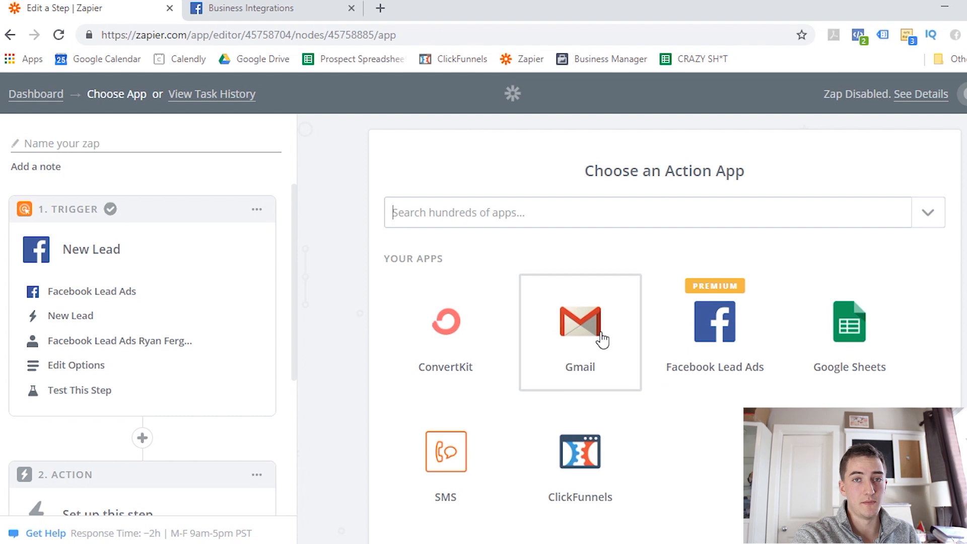
{"action": "mouse_move", "coordinate": [445, 459]}
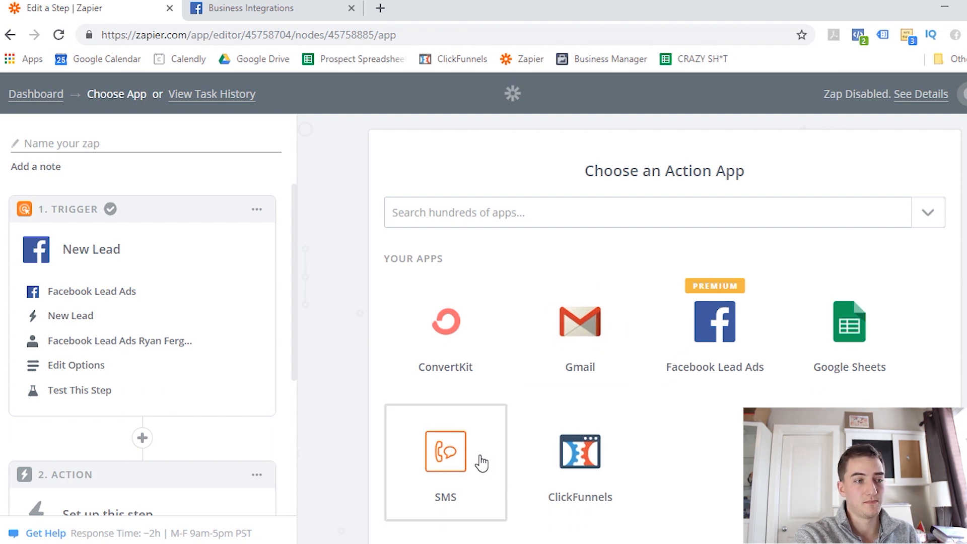
- Choose SMS by Zapier with Send SMS as the zap's action
{"action": "left_click", "coordinate": [445, 451]}
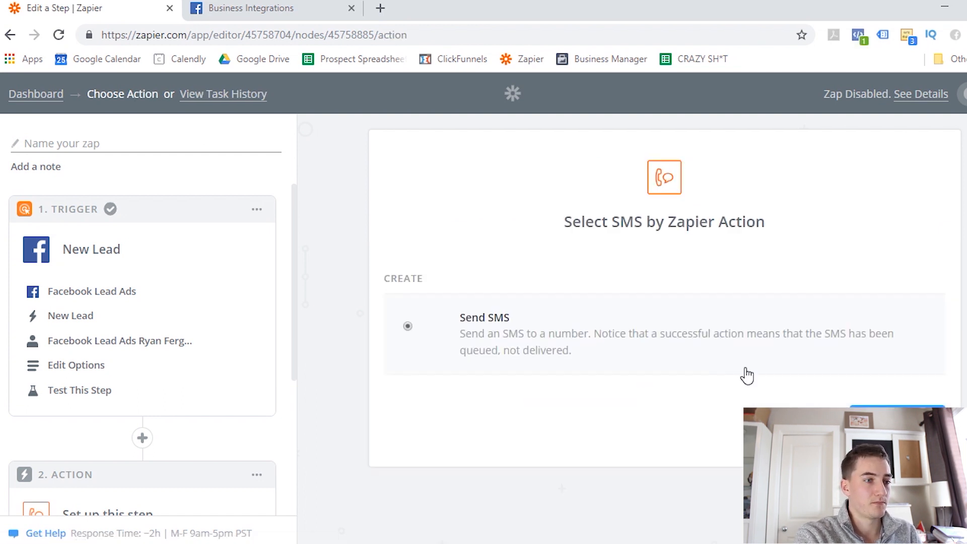
{"action": "mouse_move", "coordinate": [541, 378]}
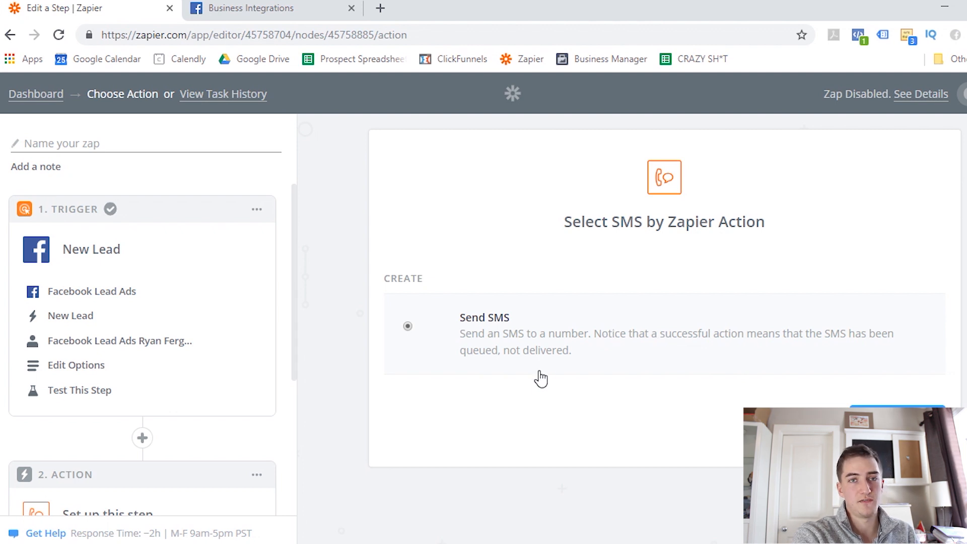
{"action": "mouse_move", "coordinate": [507, 404]}
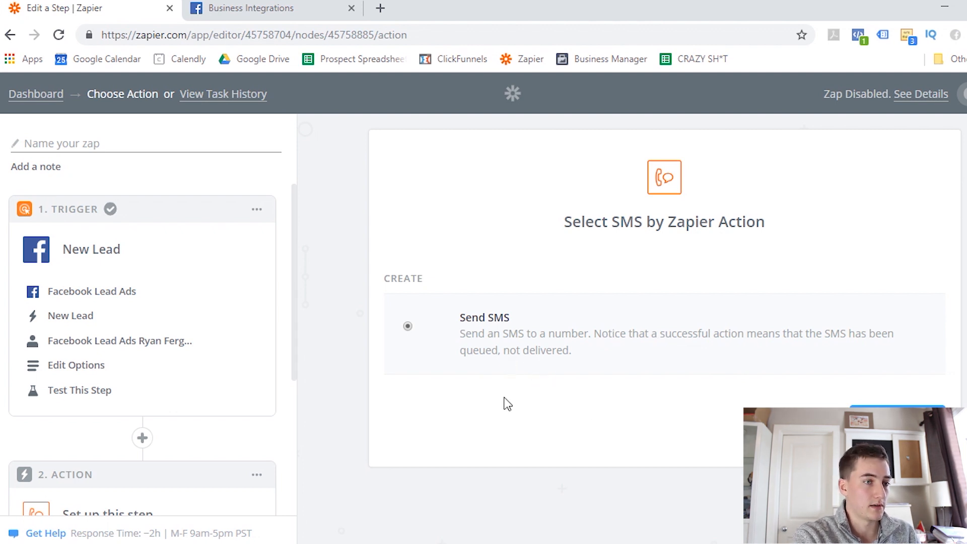
{"action": "mouse_move", "coordinate": [655, 227]}
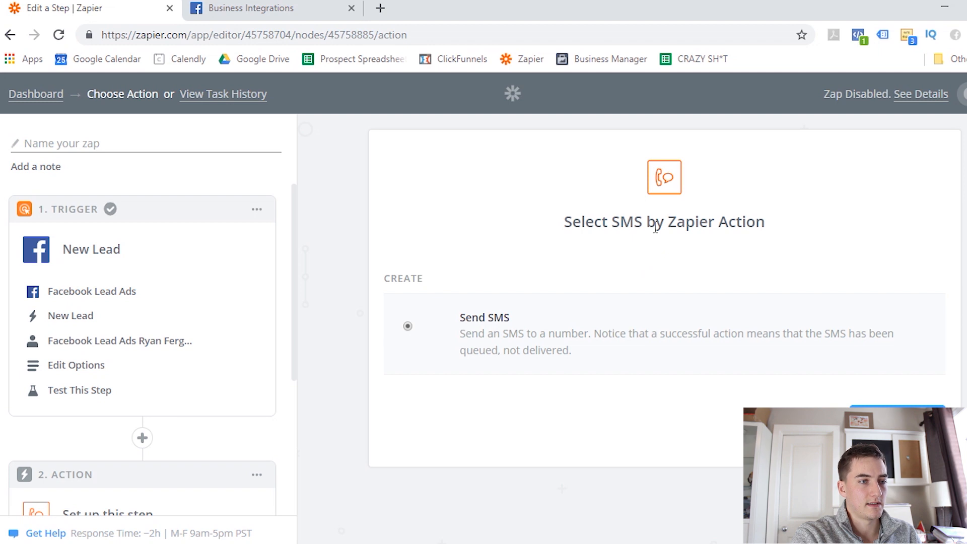
{"action": "mouse_move", "coordinate": [522, 383]}
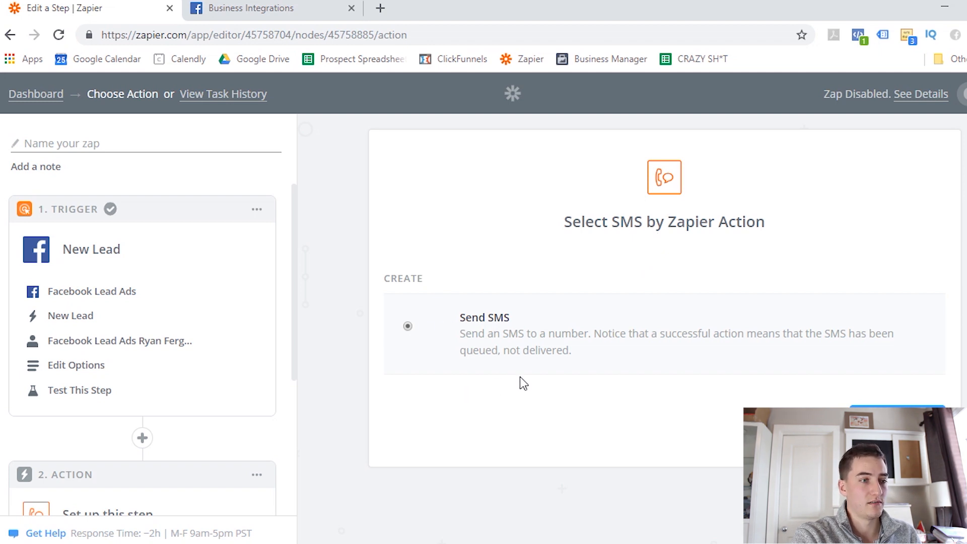
{"action": "mouse_move", "coordinate": [657, 349]}
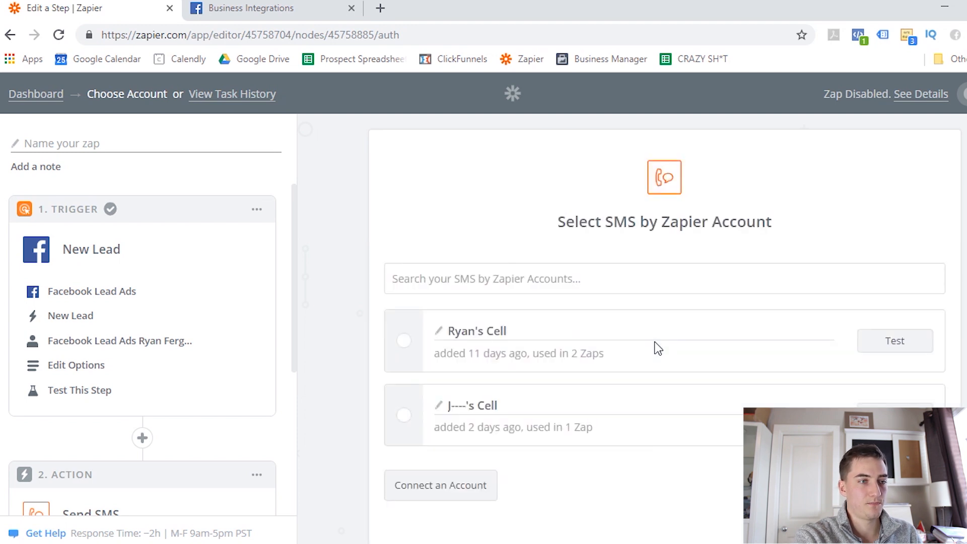
{"action": "mouse_move", "coordinate": [406, 351]}
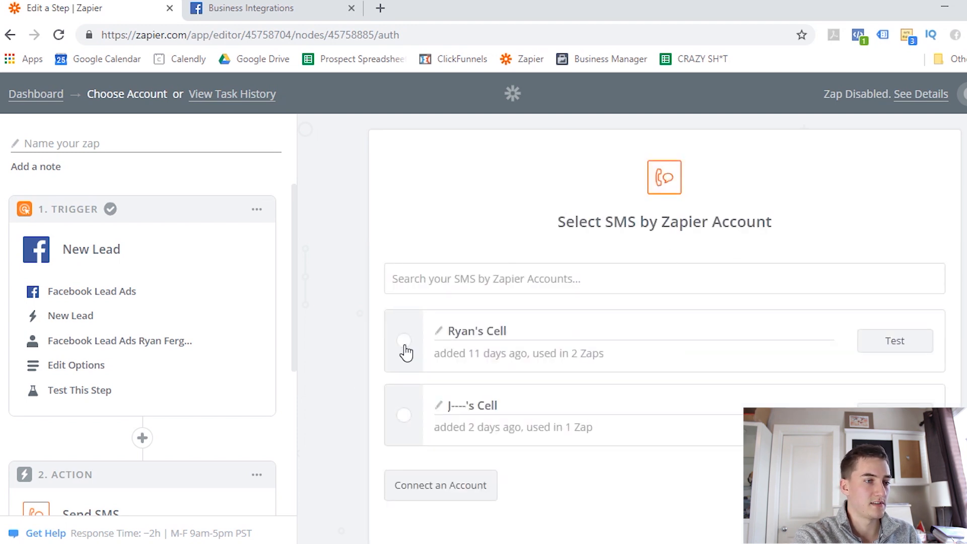
- Use the first saved SMS by Zapier account for the Send SMS action
{"action": "left_click", "coordinate": [402, 340]}
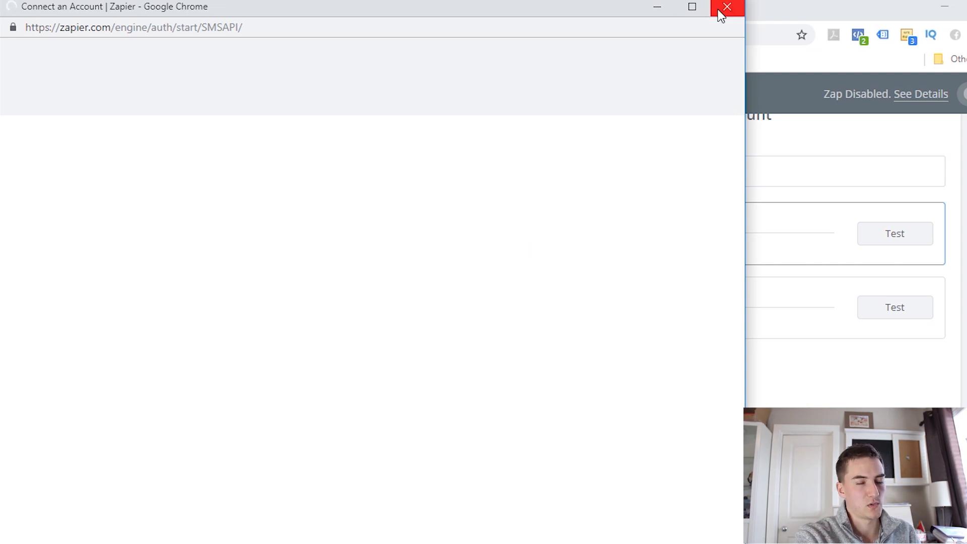
{"action": "left_click", "coordinate": [726, 7]}
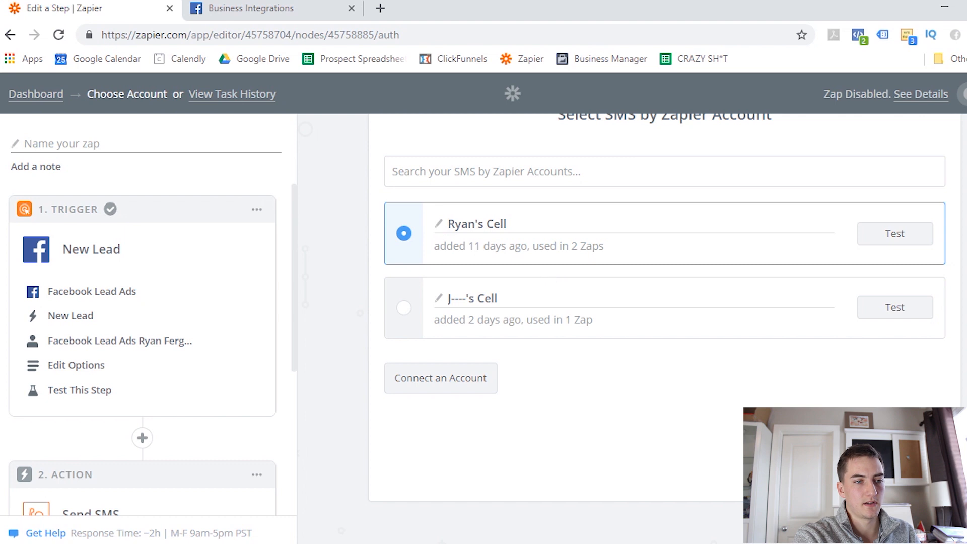
{"action": "left_click", "coordinate": [403, 232]}
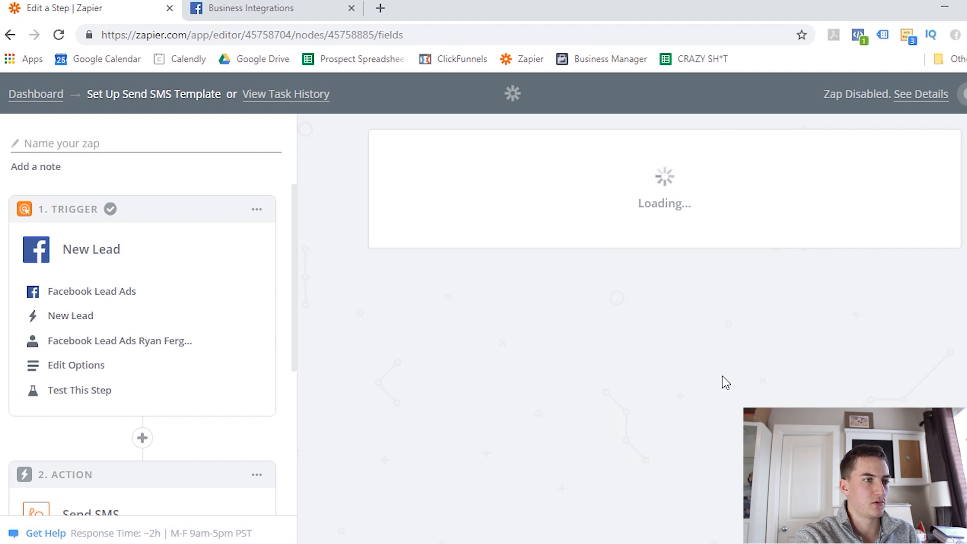
{"action": "mouse_move", "coordinate": [693, 357]}
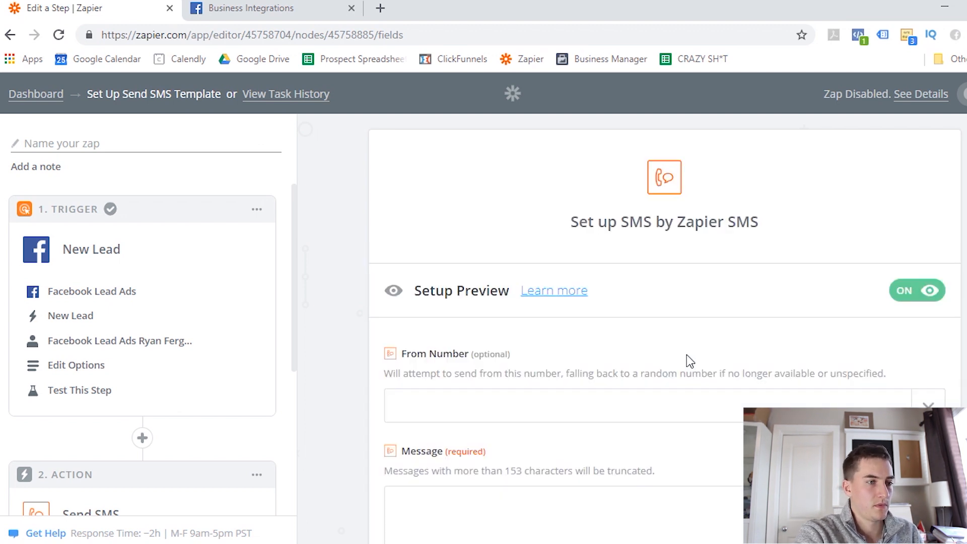
{"action": "scroll", "scroll_direction": "down", "scroll_amount": 3}
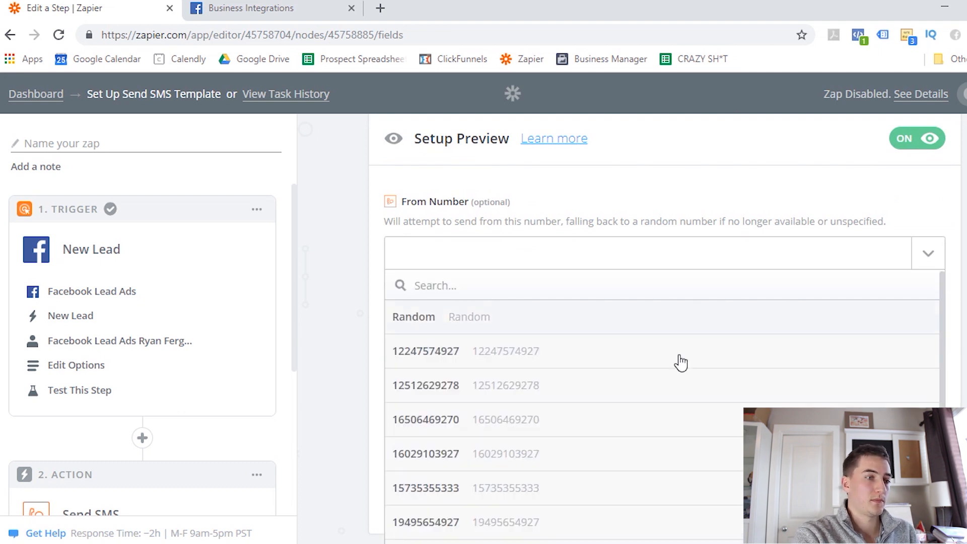
{"action": "mouse_move", "coordinate": [514, 413]}
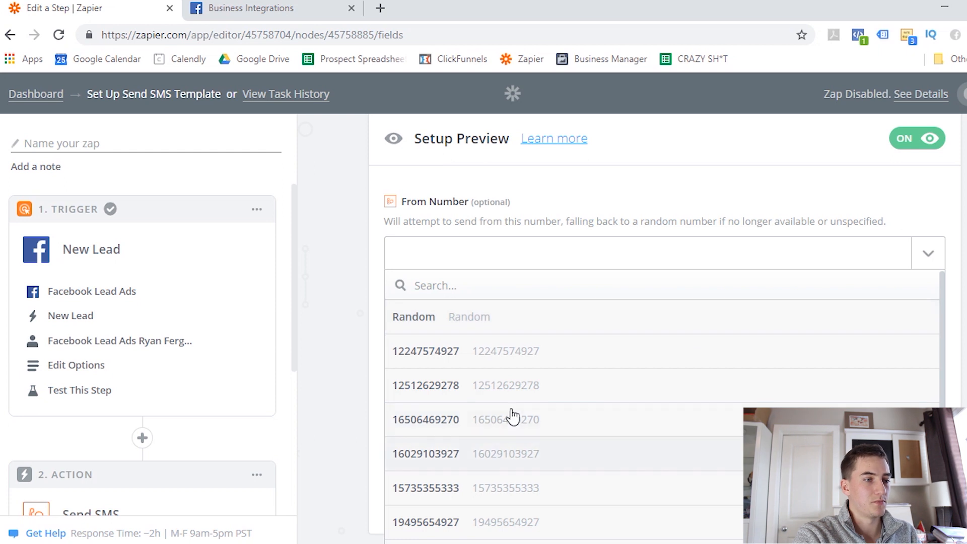
{"action": "left_click", "coordinate": [425, 419]}
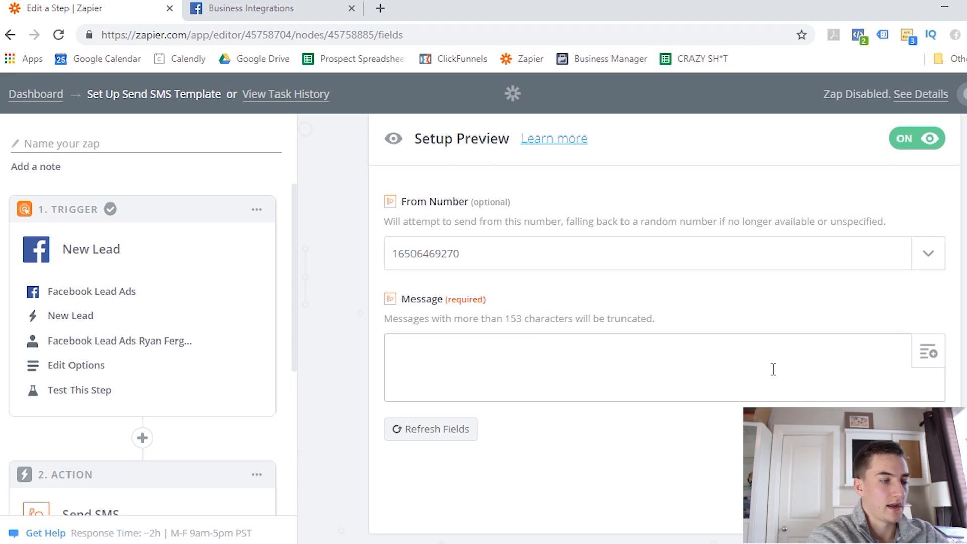
- Begin the SMS message with 'New lead:'
{"action": "type", "text": "New lead"}
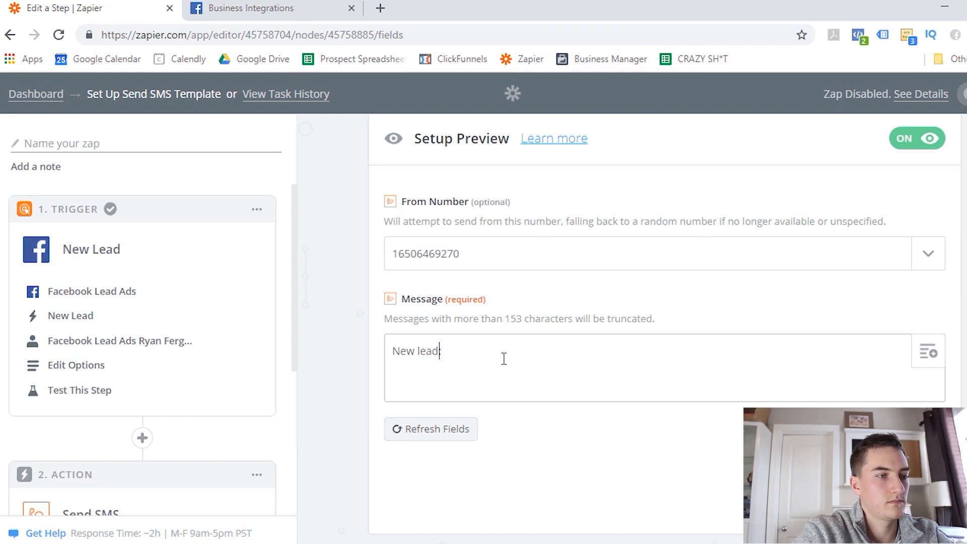
{"action": "type", "text": ":"}
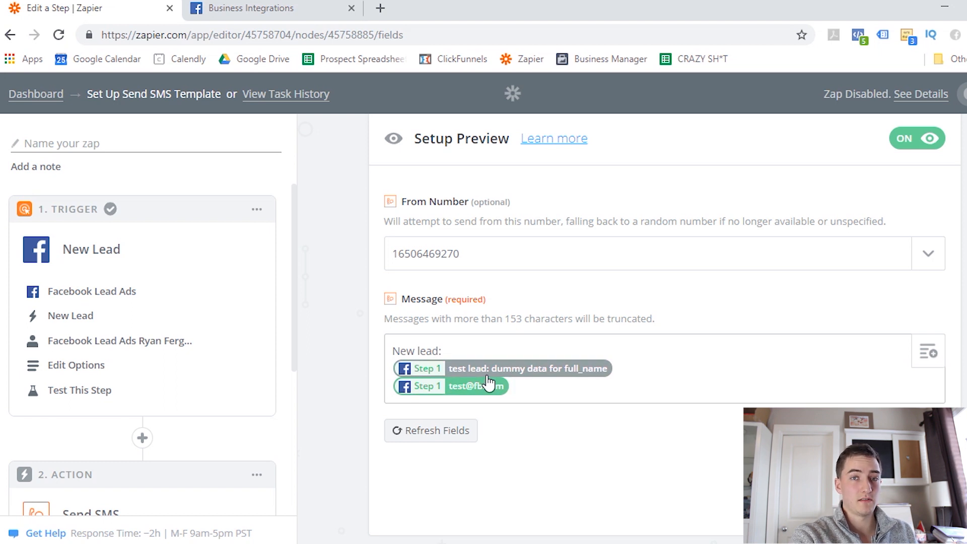
{"action": "mouse_move", "coordinate": [348, 424]}
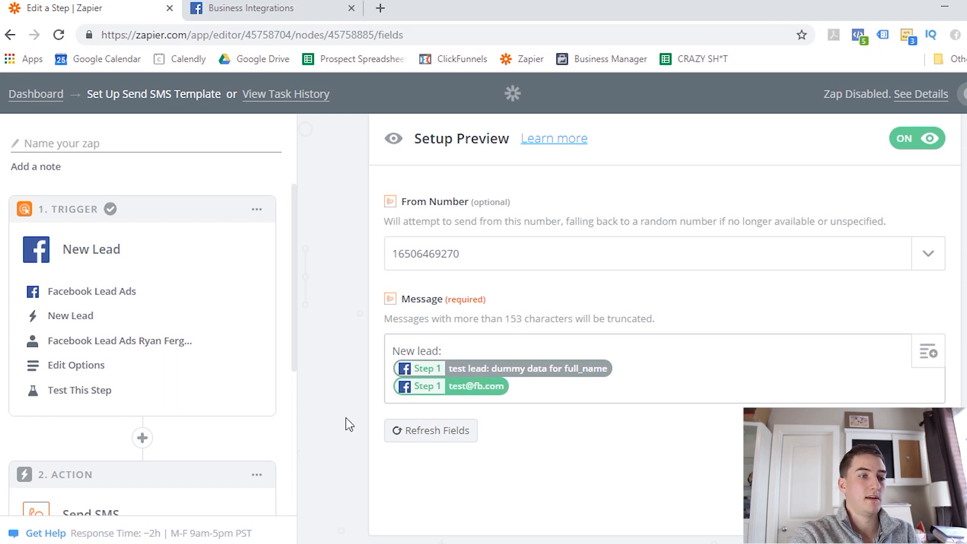
{"action": "mouse_move", "coordinate": [481, 386]}
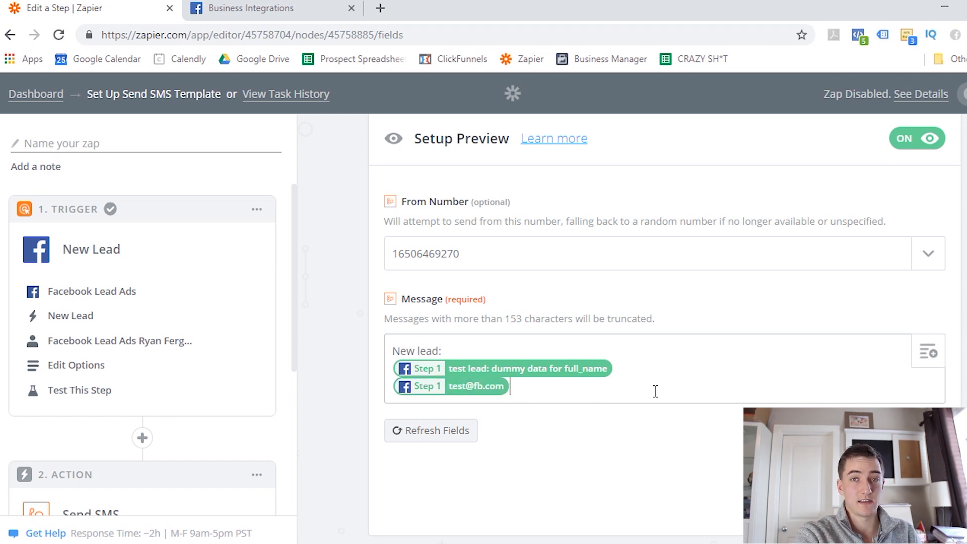
{"action": "mouse_move", "coordinate": [612, 408]}
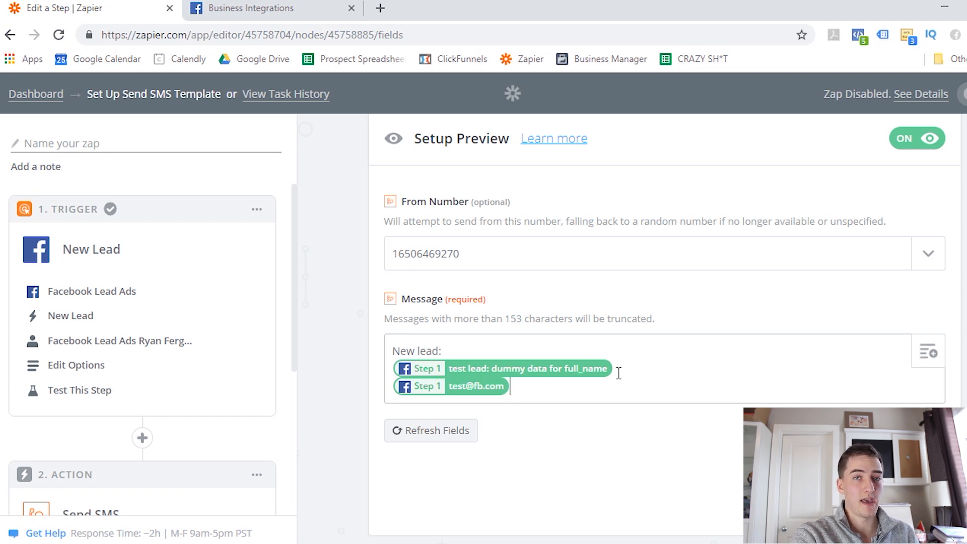
{"action": "mouse_move", "coordinate": [601, 476]}
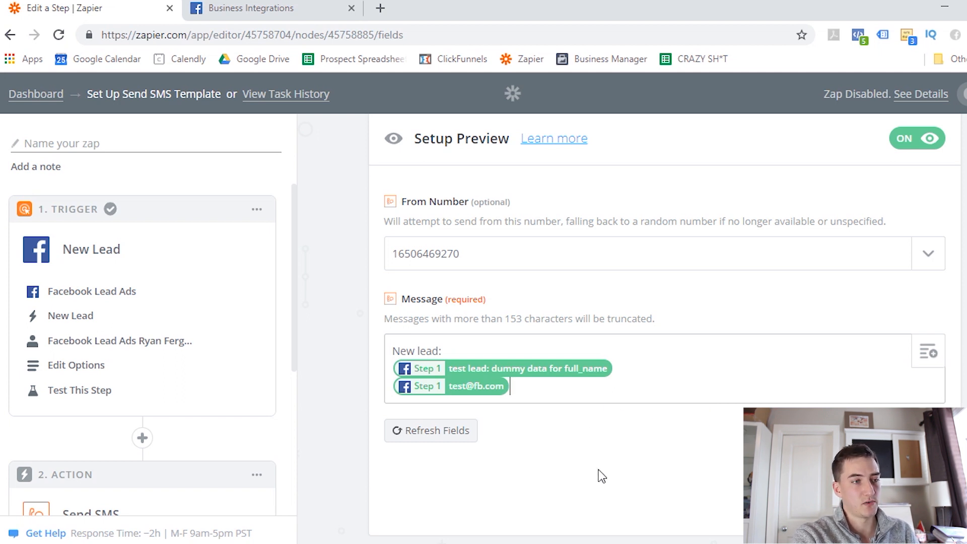
{"action": "mouse_move", "coordinate": [689, 444]}
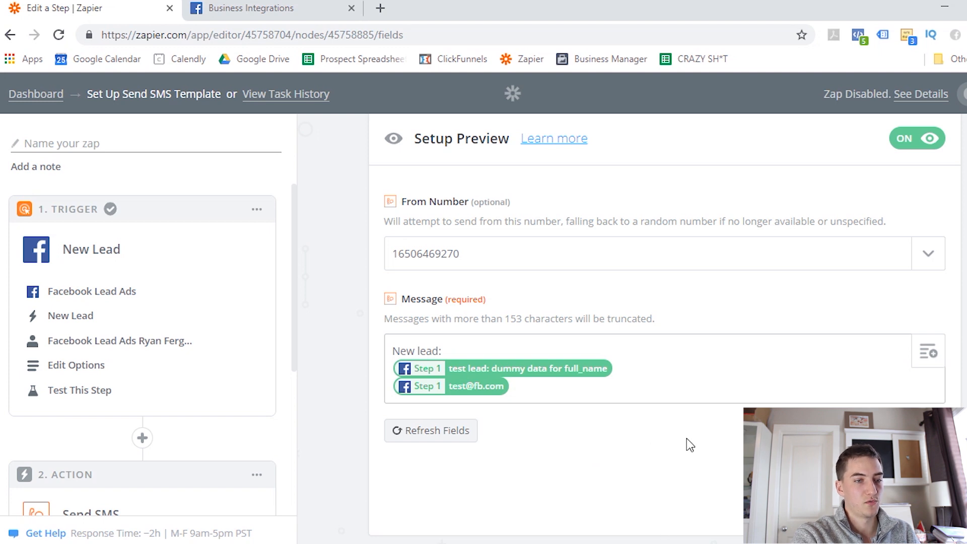
{"action": "mouse_move", "coordinate": [583, 473]}
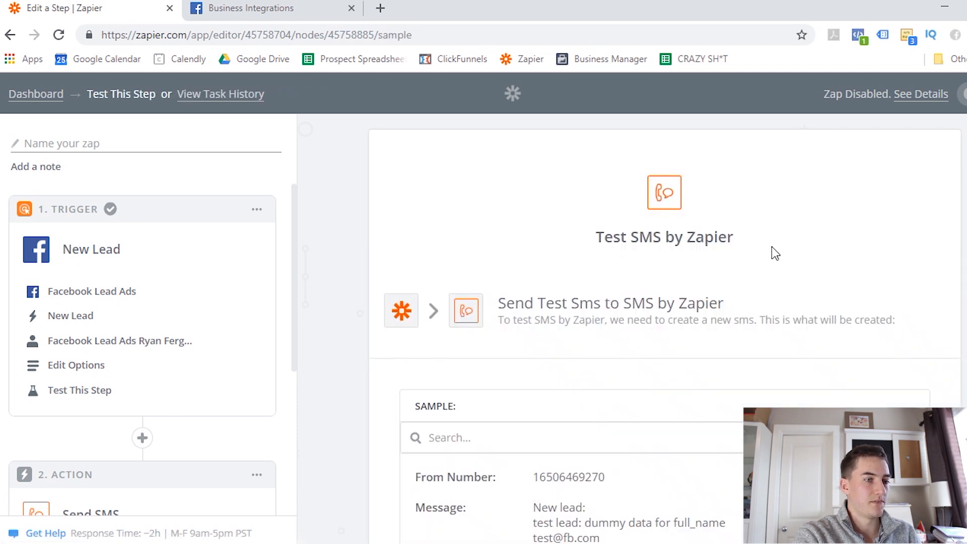
- Send a test SMS with the sample lead's name and email, confirm success, and finish the step
{"action": "scroll", "scroll_direction": "down", "scroll_amount": 3}
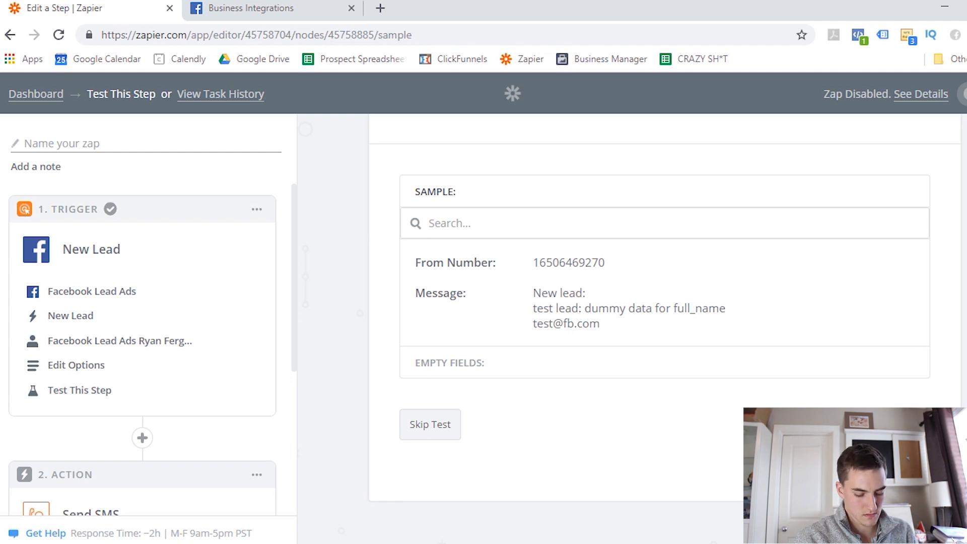
{"action": "left_click", "coordinate": [430, 424]}
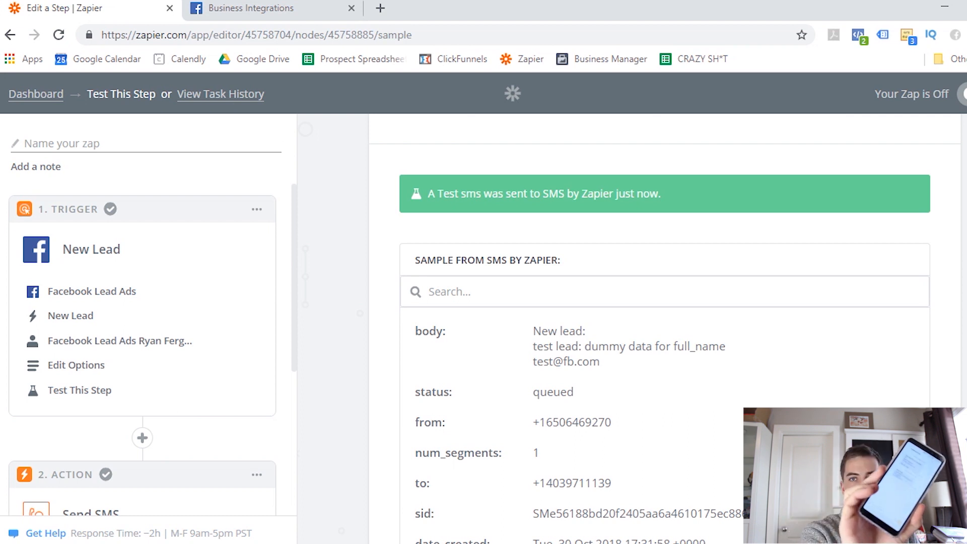
{"action": "scroll", "scroll_direction": "down", "scroll_amount": 3}
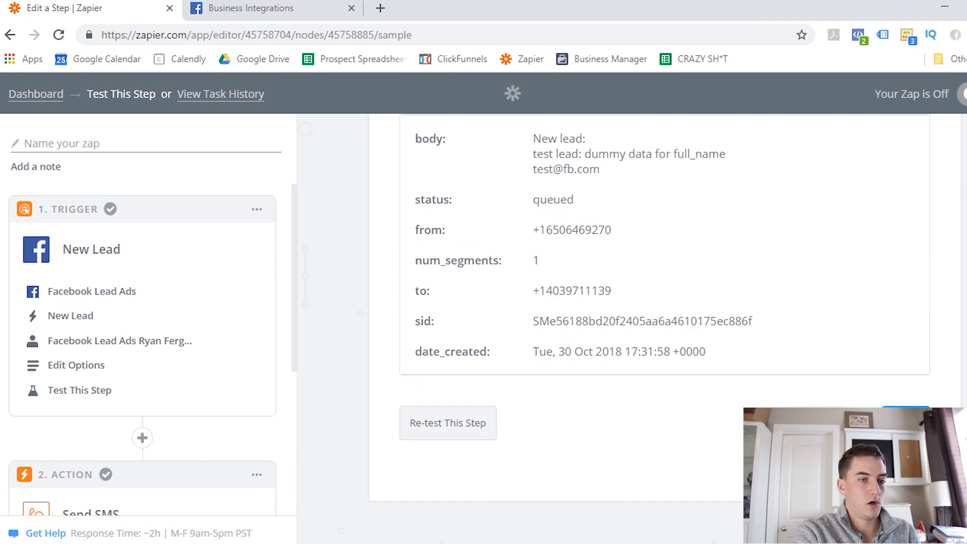
{"action": "left_click", "coordinate": [447, 423]}
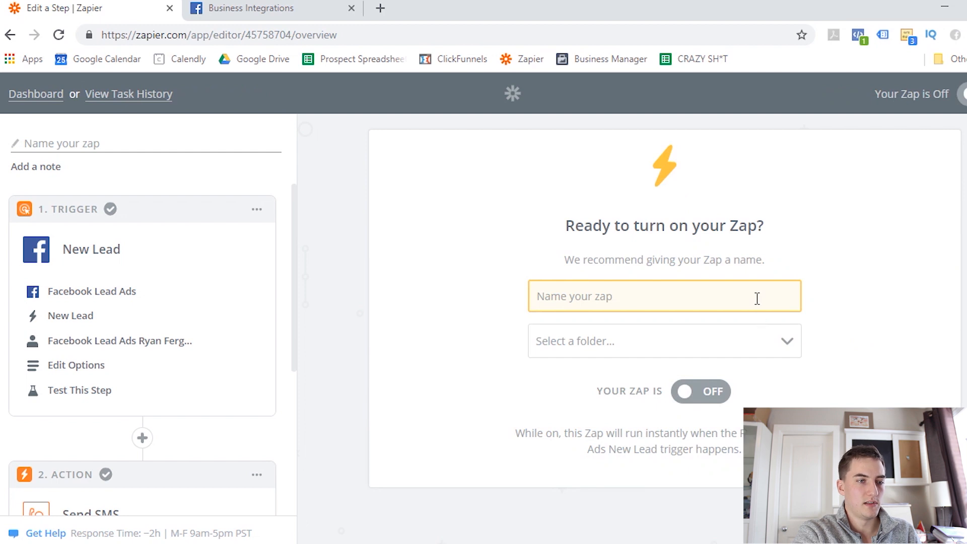
{"action": "left_click", "coordinate": [664, 340]}
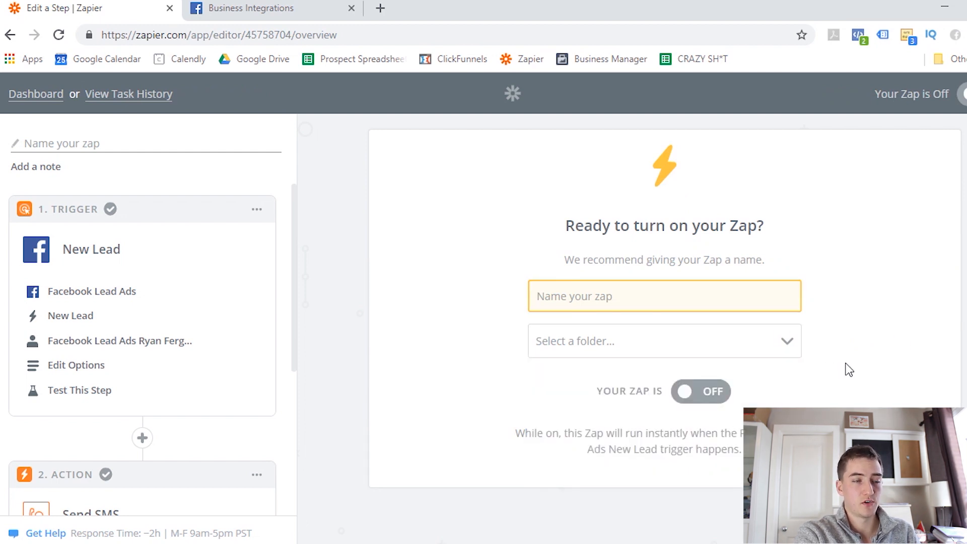
{"action": "mouse_move", "coordinate": [850, 351]}
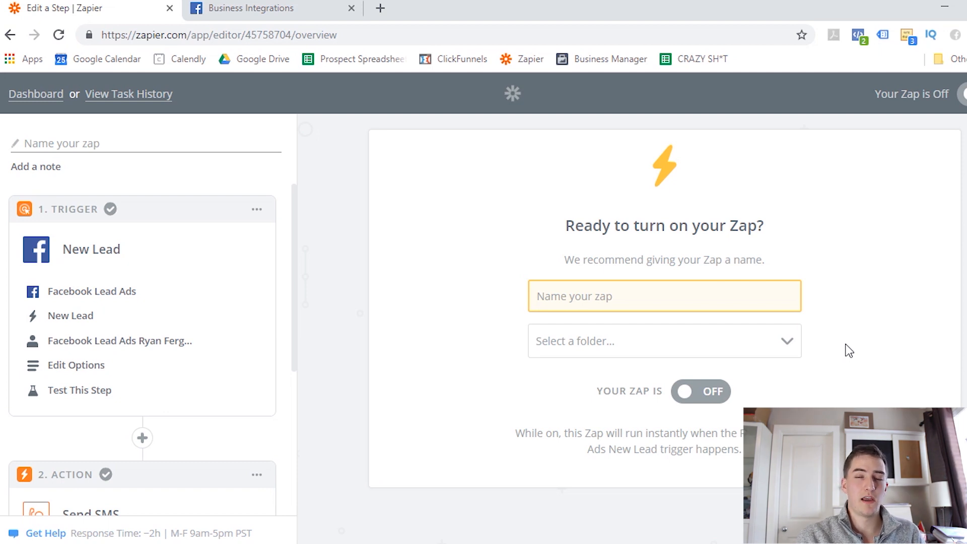